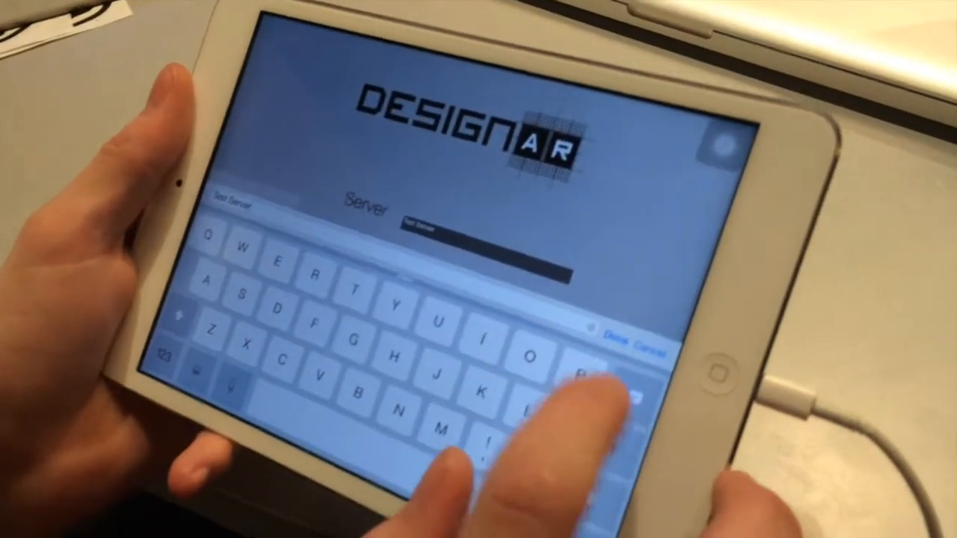
- Dismiss the iPad keyboard to confirm the server name and reveal the username field
{"action": "left_click", "coordinate": [621, 335]}
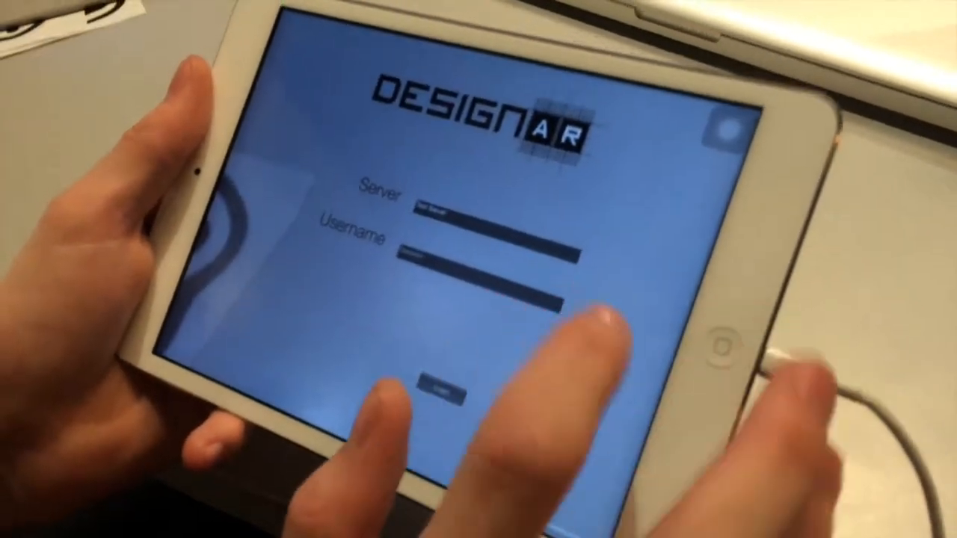